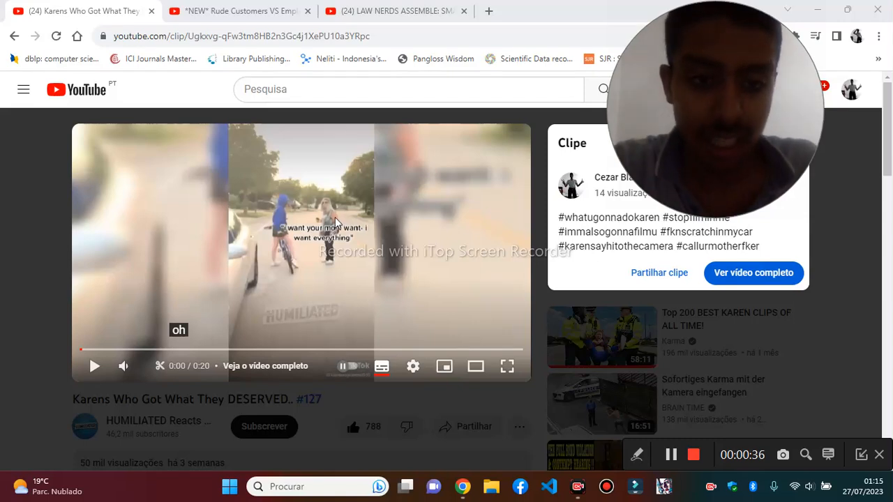
- Start playback of the 'Karens Who Got What They DESERVED' clip in the YouTube player
left_click(95, 365)
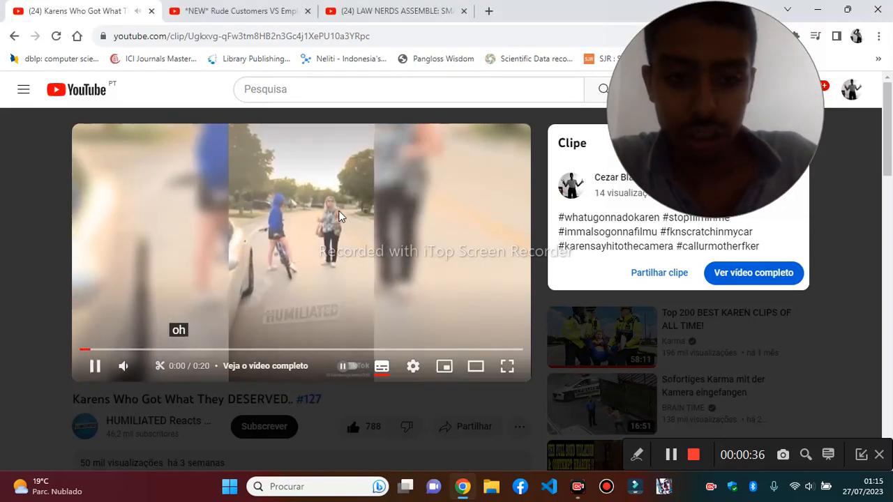